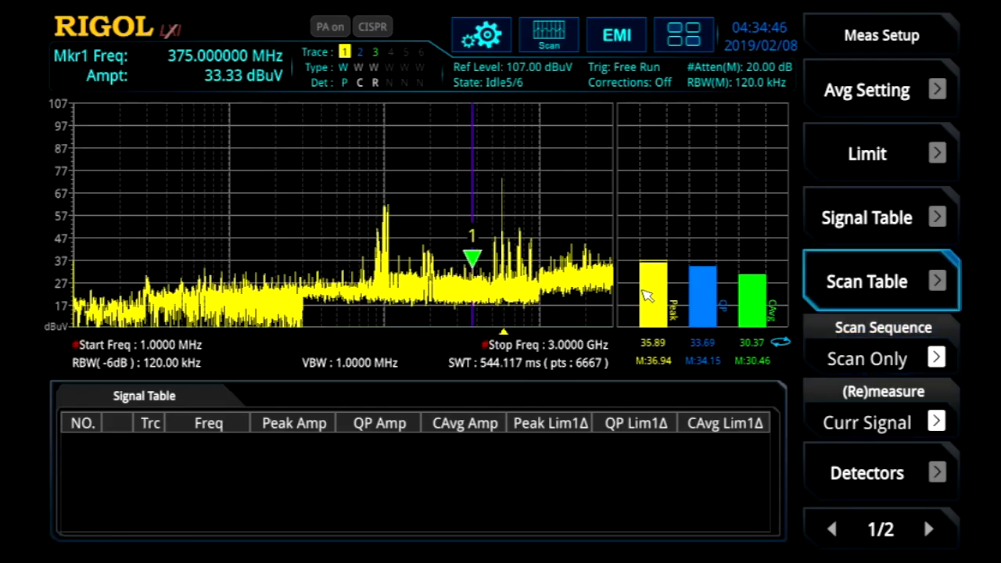
# - Show the scan table listing the six enabled ranges from 9 kHz to 3 GHz
pyautogui.click(881, 281)
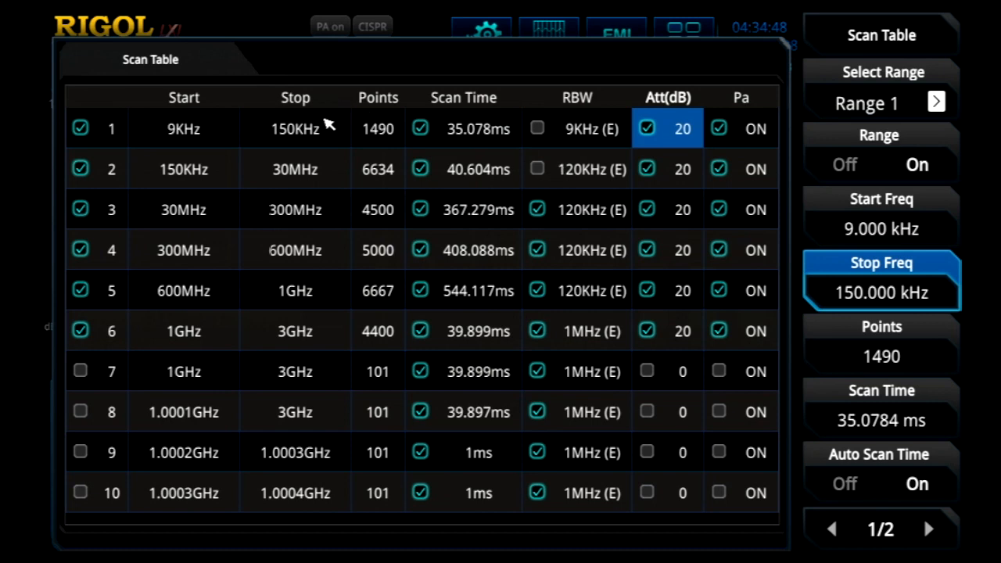
pyautogui.moveTo(313, 134)
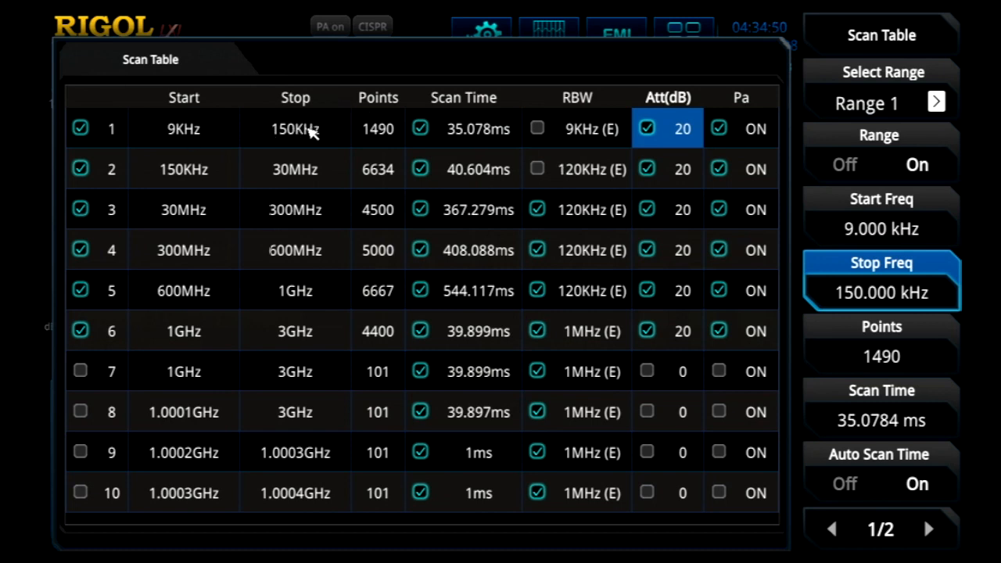
pyautogui.moveTo(294, 251)
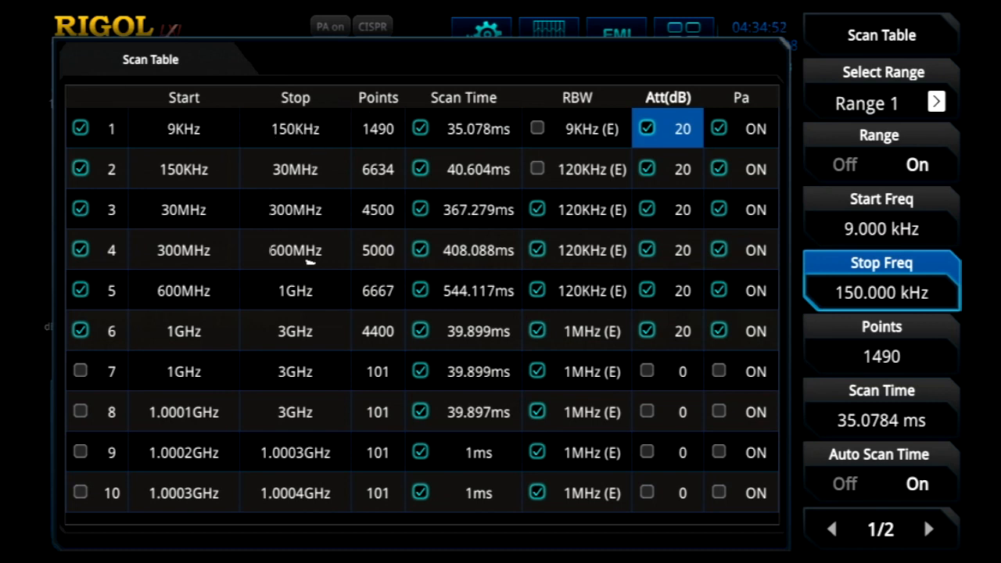
pyautogui.moveTo(478, 134)
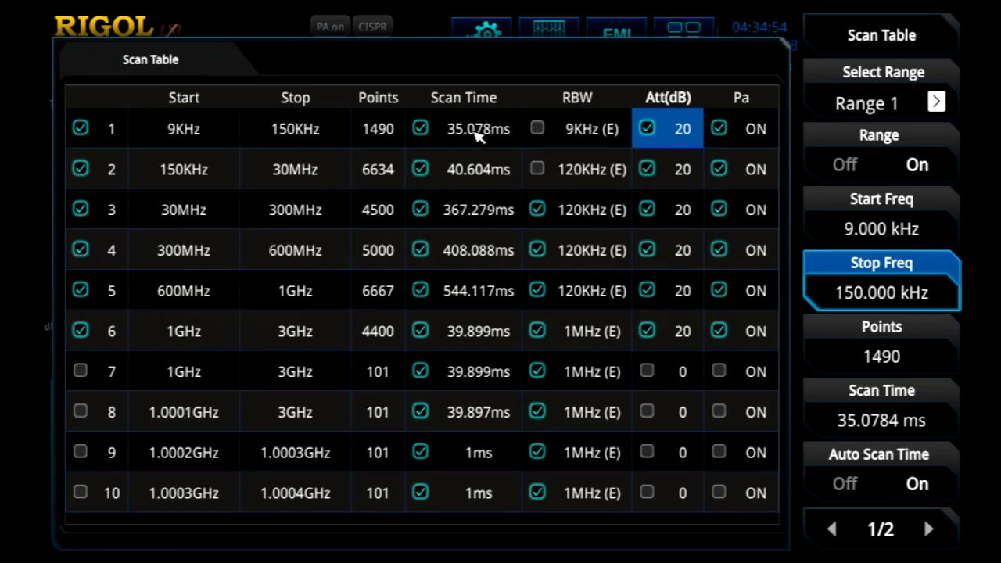
pyautogui.moveTo(607, 175)
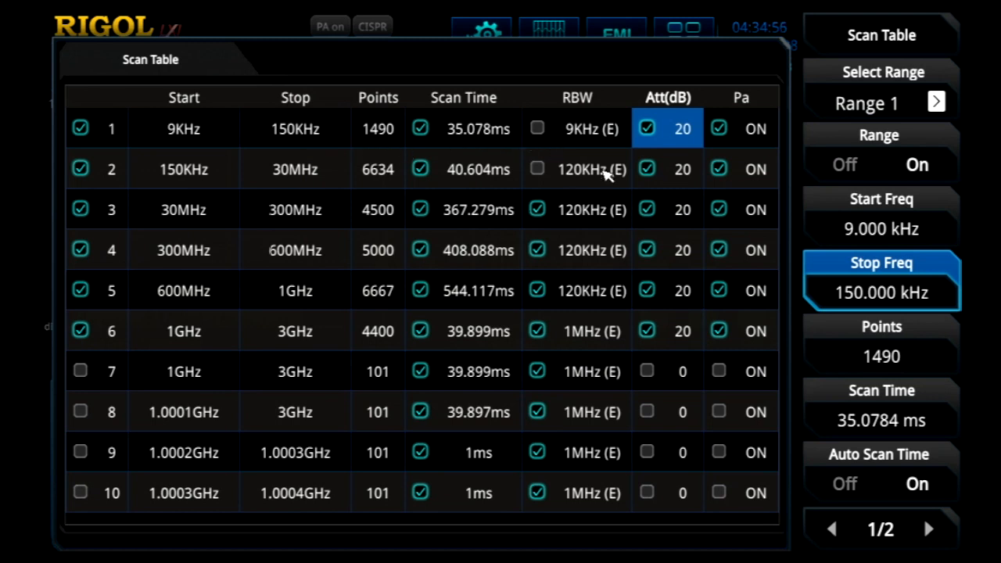
pyautogui.moveTo(758, 144)
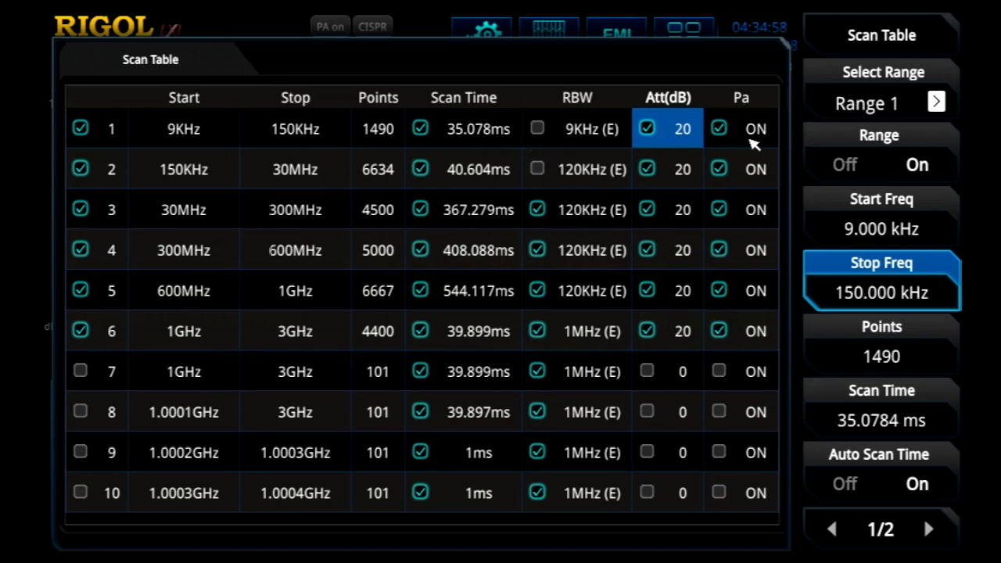
pyautogui.moveTo(499, 169)
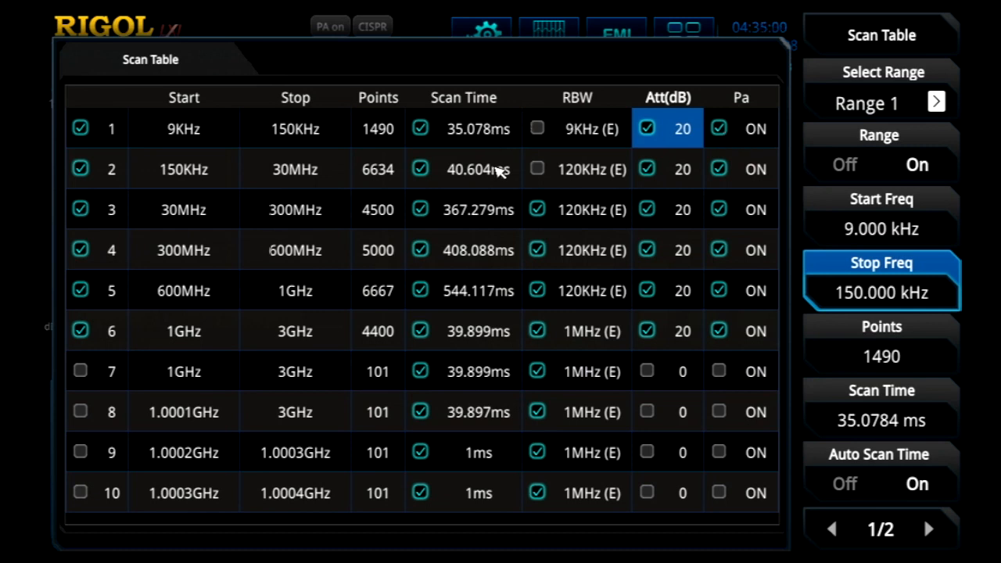
pyautogui.moveTo(500, 248)
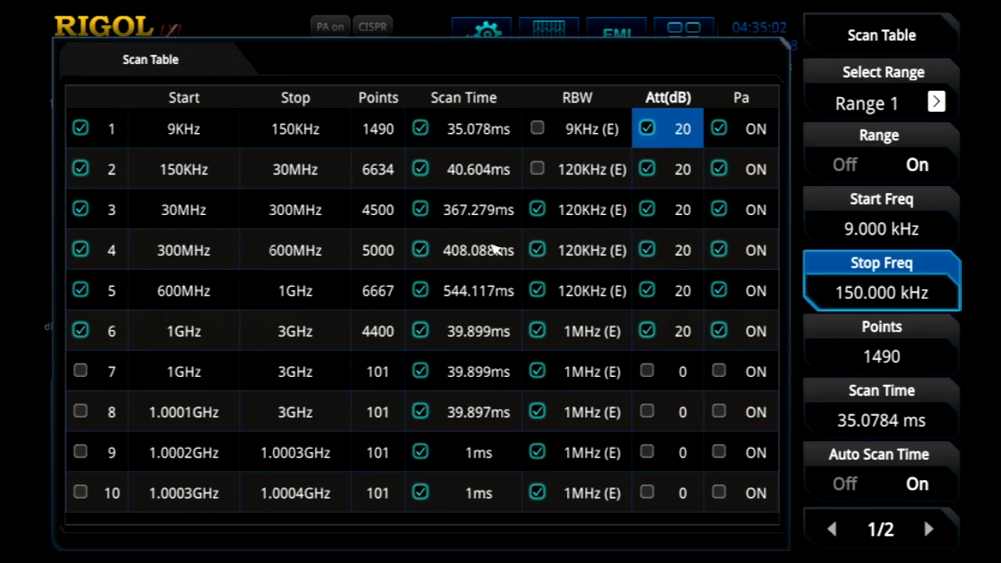
pyautogui.moveTo(430, 186)
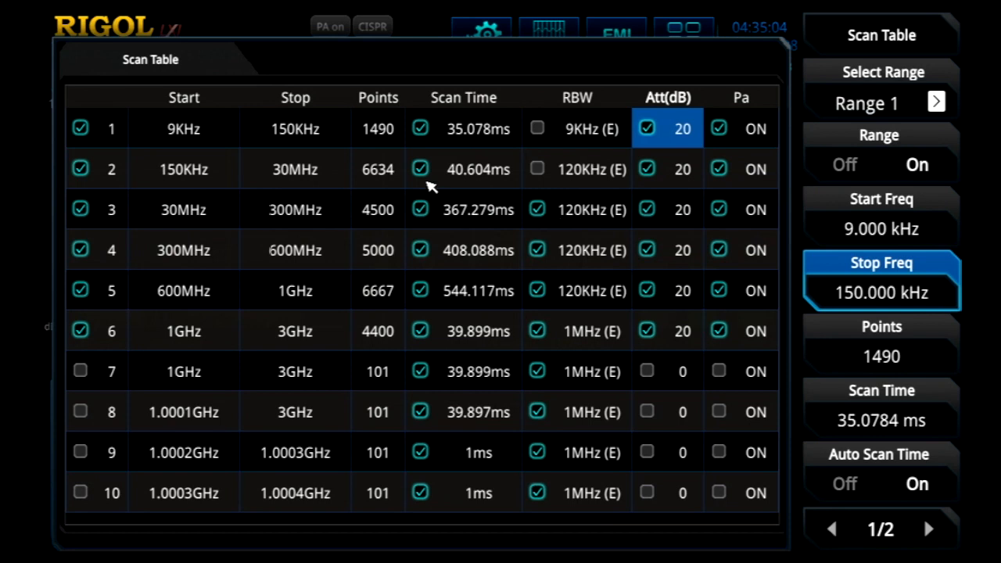
pyautogui.moveTo(253, 230)
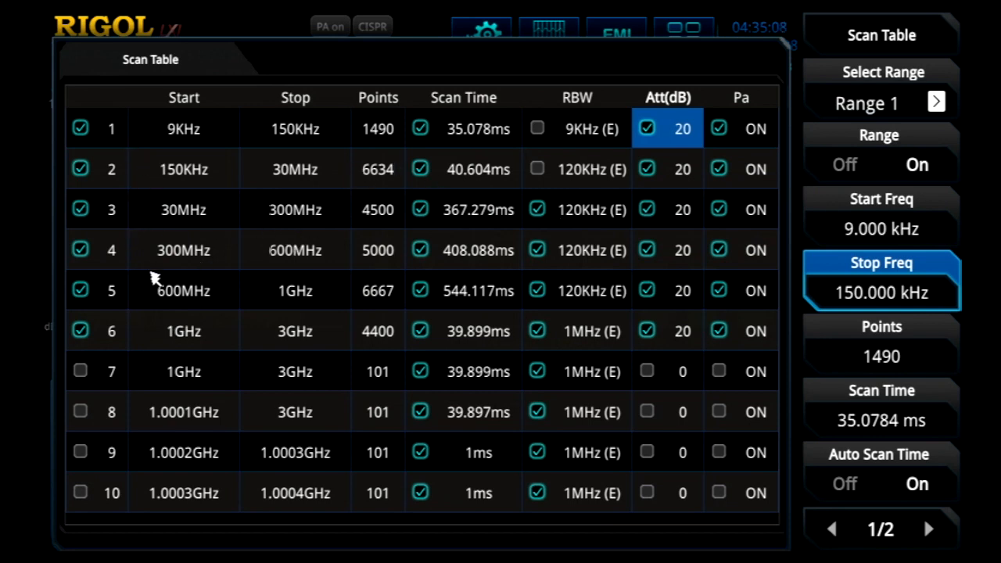
pyautogui.moveTo(140, 334)
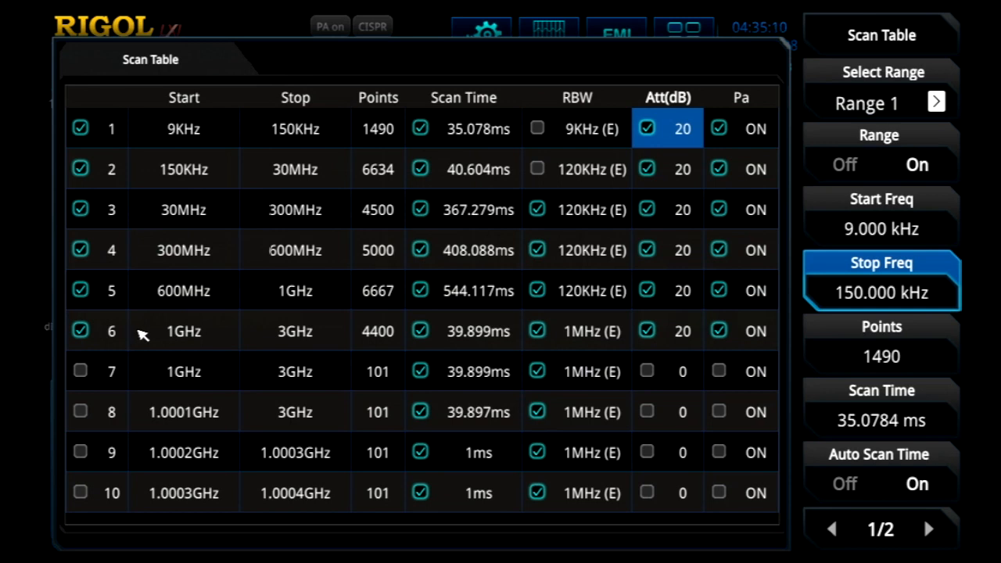
pyautogui.moveTo(288, 342)
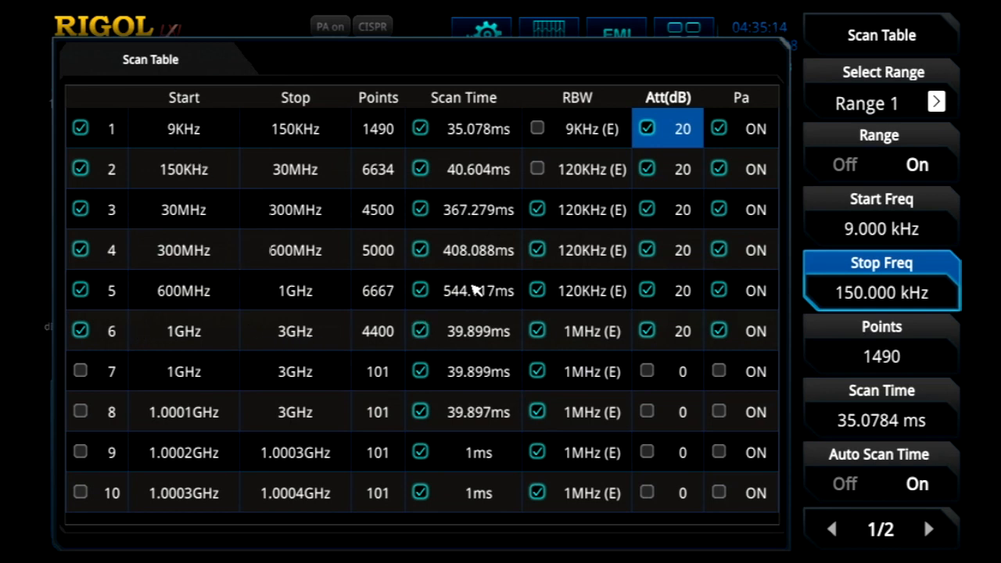
pyautogui.moveTo(472, 294)
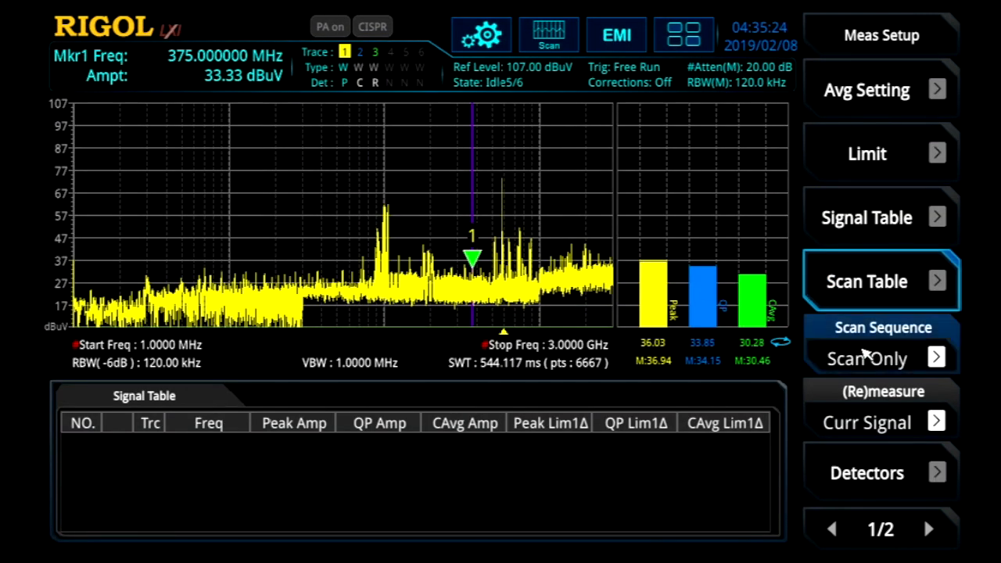
# - Start the EMI scan from range 1 of 6 via the Sweep Start/Stop options
pyautogui.click(881, 358)
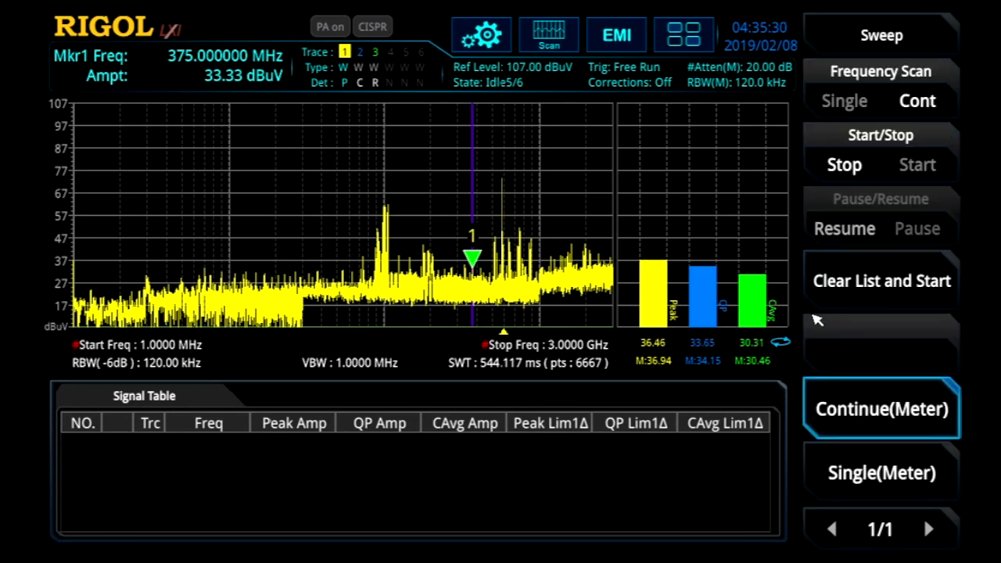
pyautogui.click(917, 165)
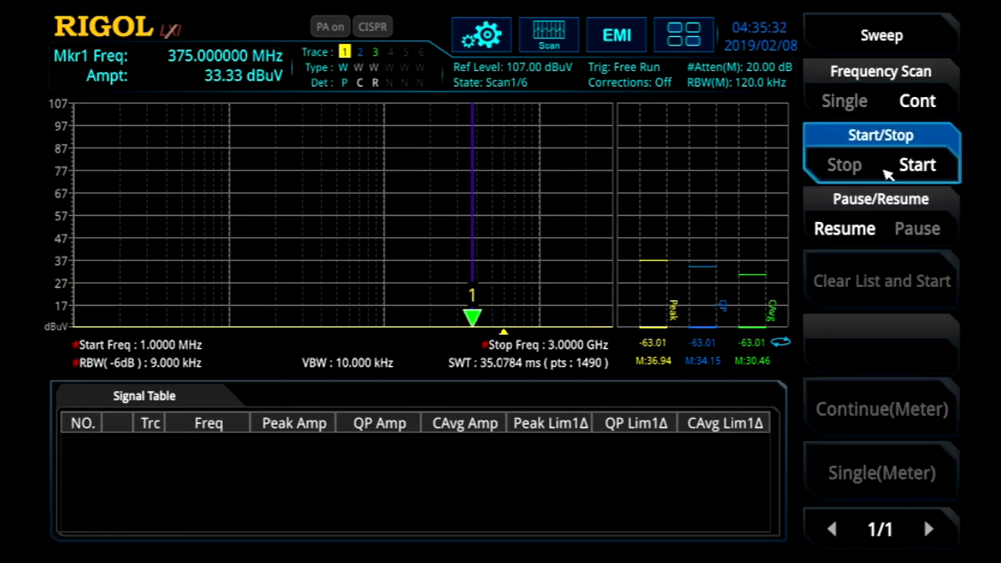